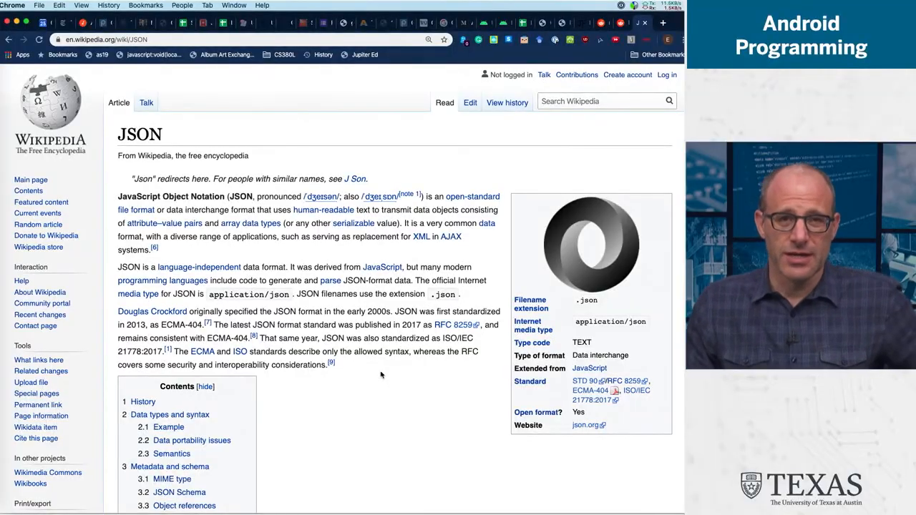
Scroll the Wikipedia JSON article to the Example code block describing a person.
scroll("down", 3)
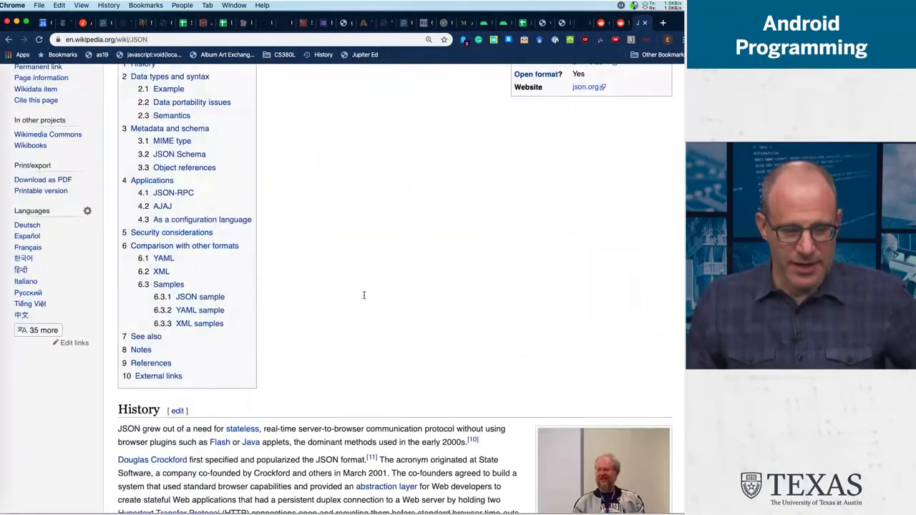
scroll("down", 3)
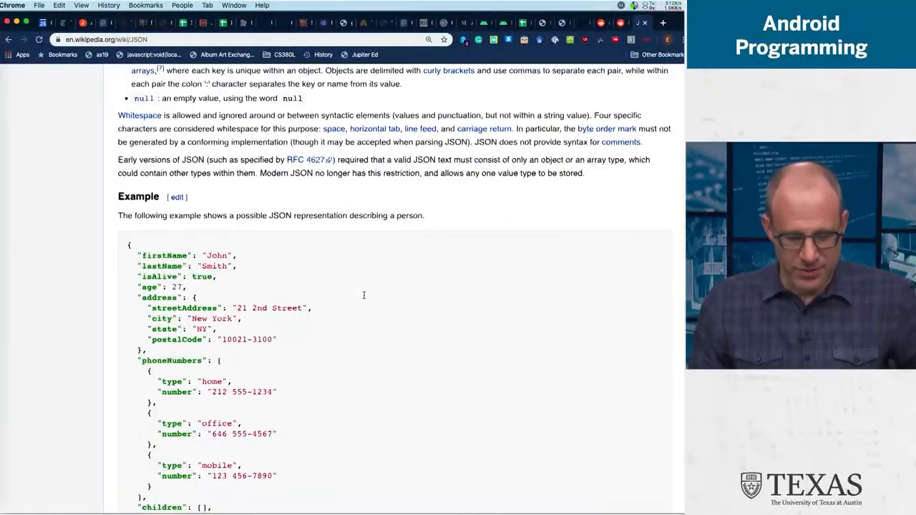
scroll("down", 3)
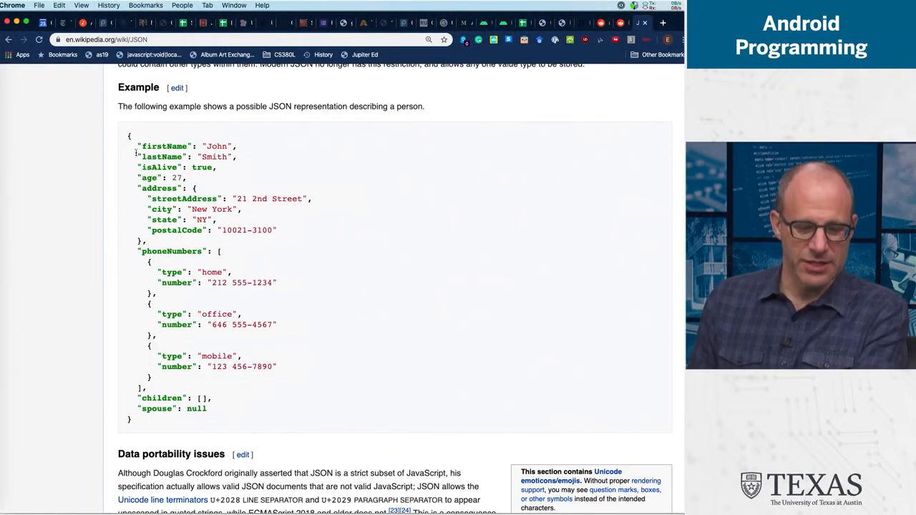
mouse_move(333, 269)
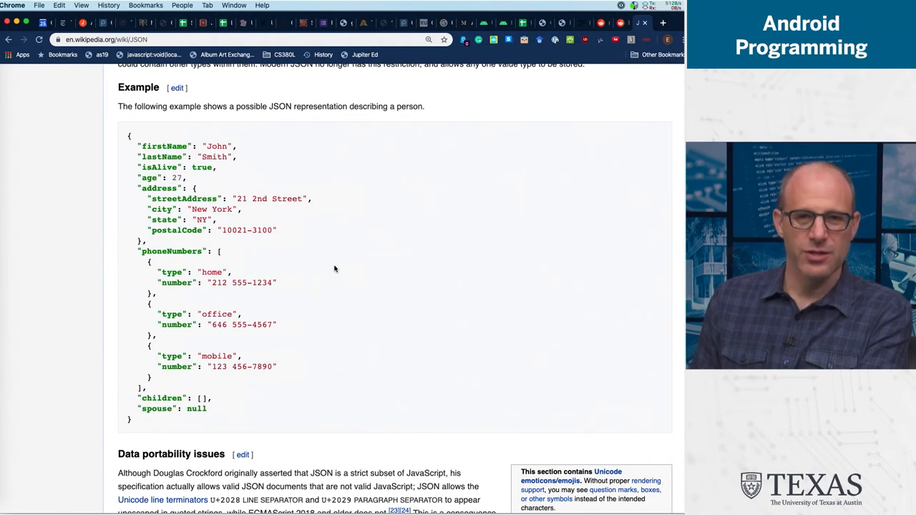
mouse_move(332, 275)
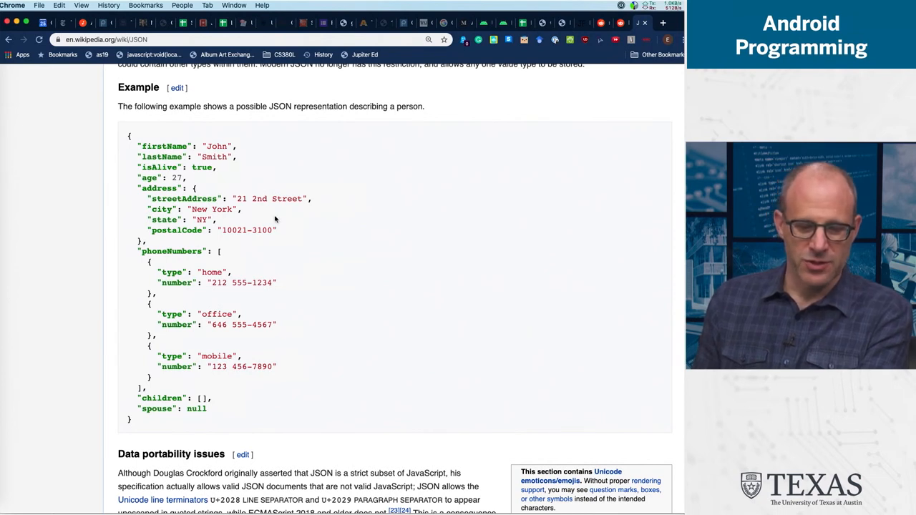
mouse_move(215, 150)
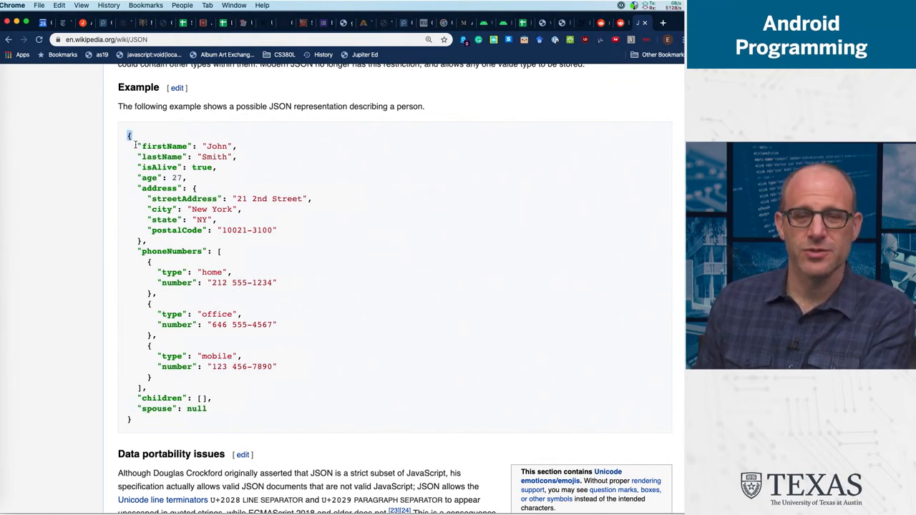
mouse_move(220, 252)
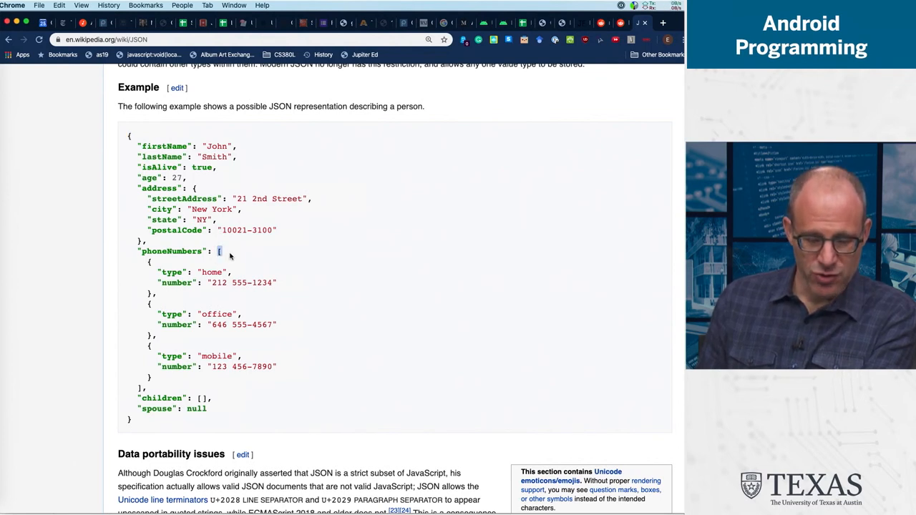
mouse_move(249, 255)
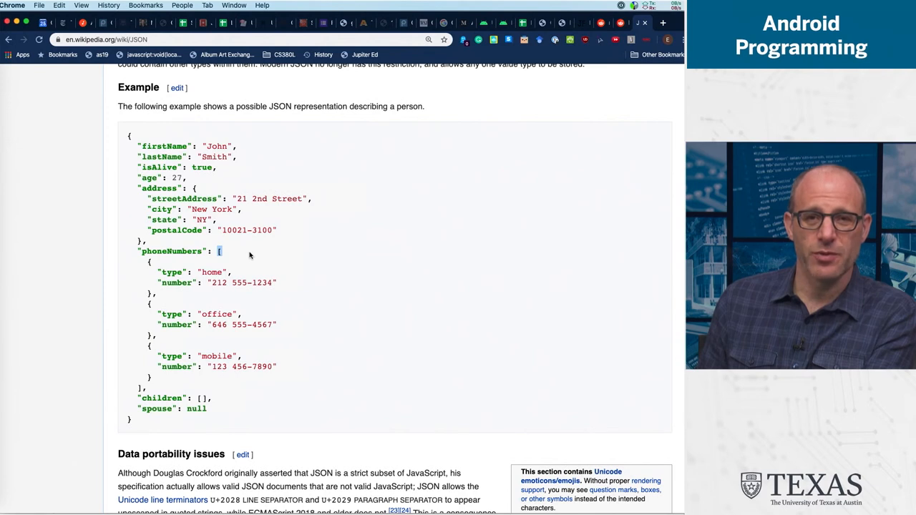
mouse_move(129, 258)
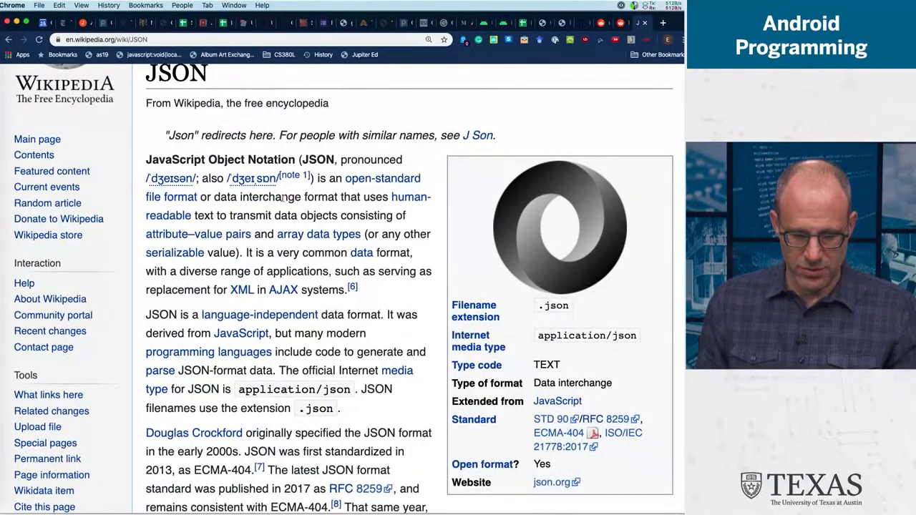
scroll("down", 3)
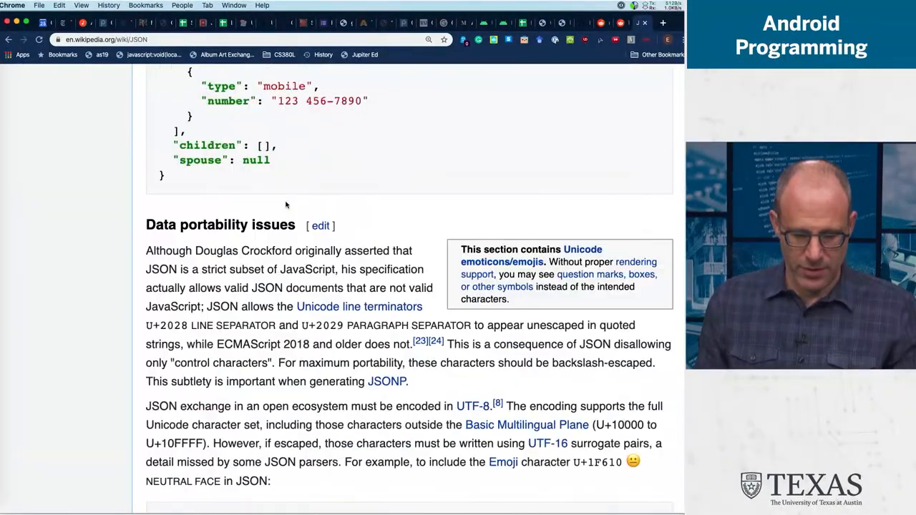
scroll("up", 3)
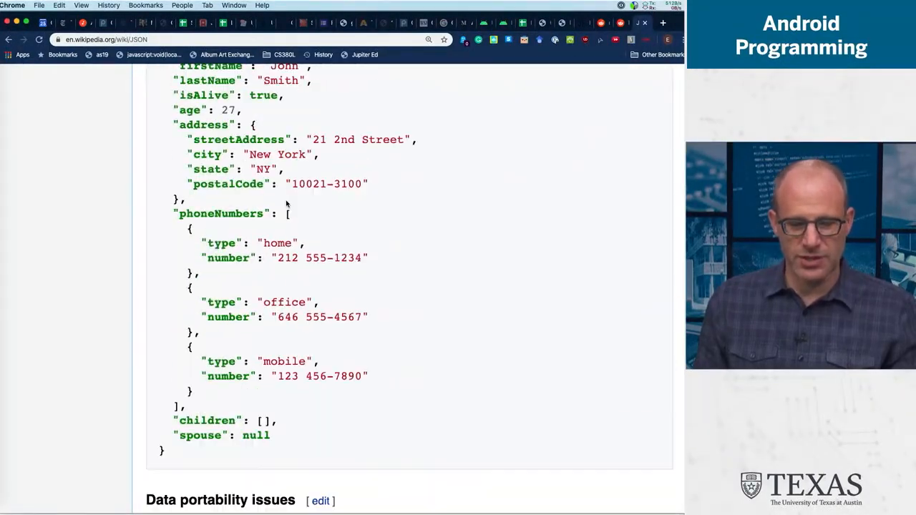
scroll("up", 3)
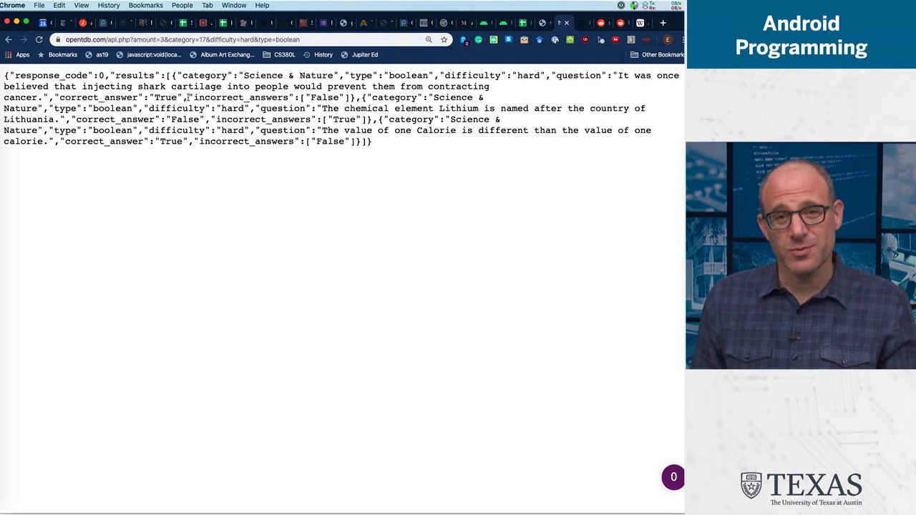
mouse_move(400, 152)
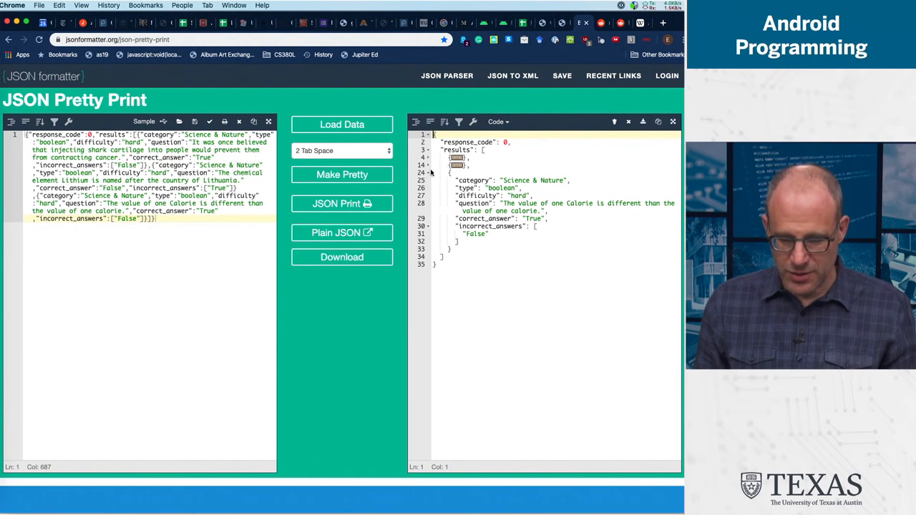
Fold the third trivia question object and unfold the first two in the formatted output.
left_click(429, 172)
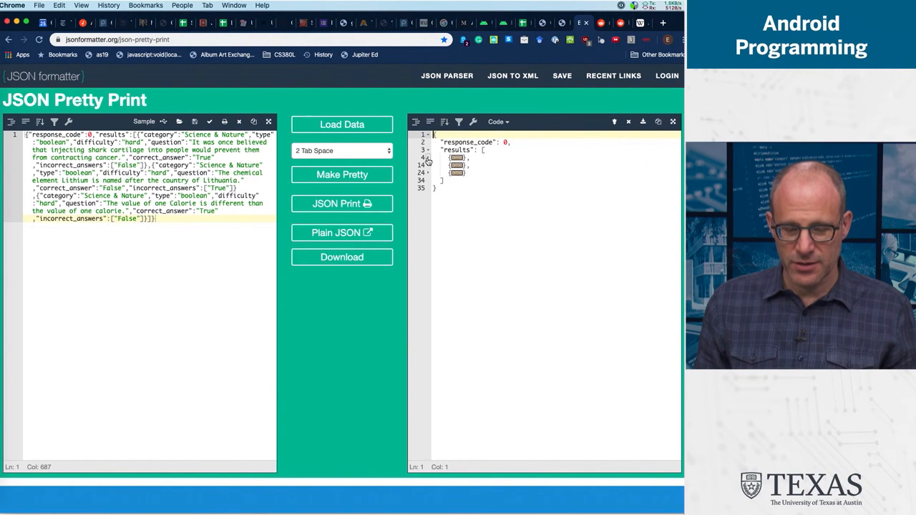
left_click(426, 158)
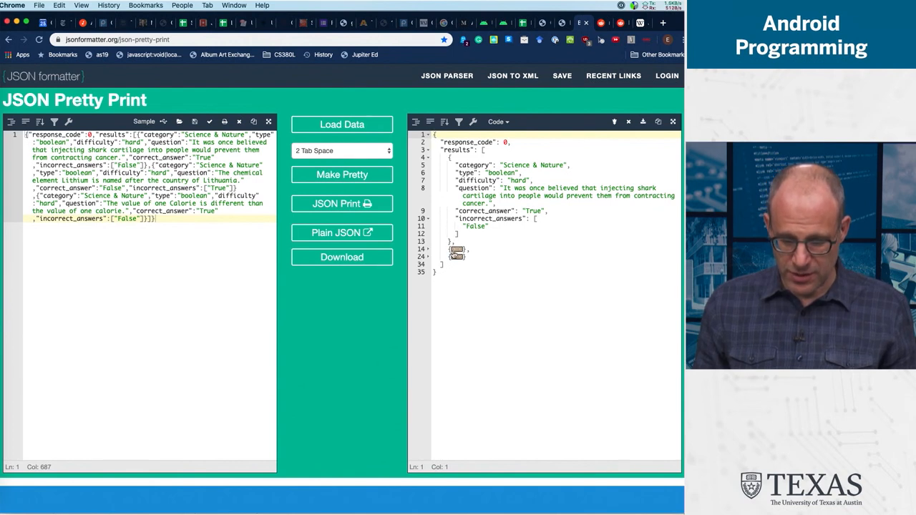
left_click(429, 249)
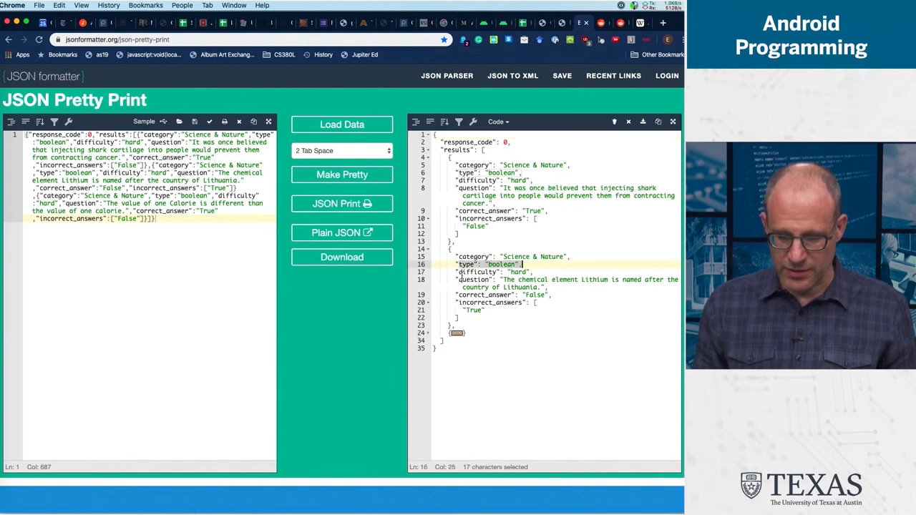
left_click(532, 272)
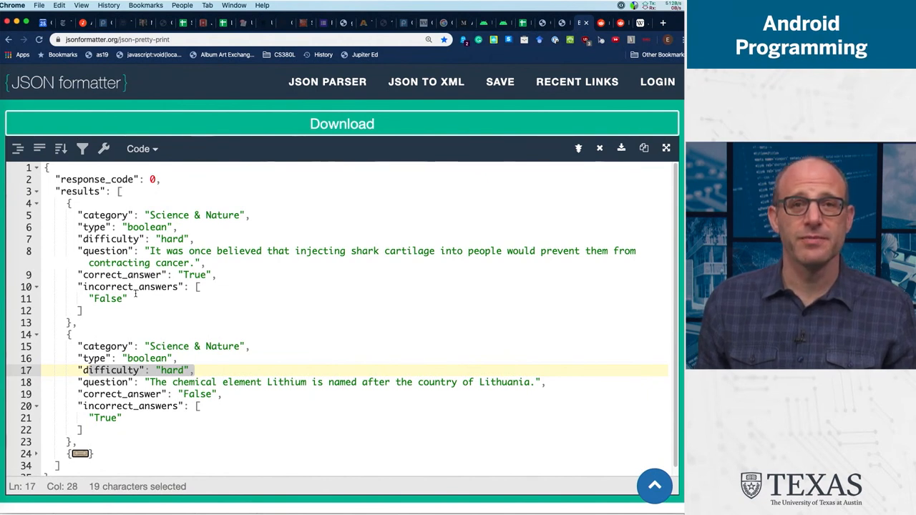
mouse_move(236, 243)
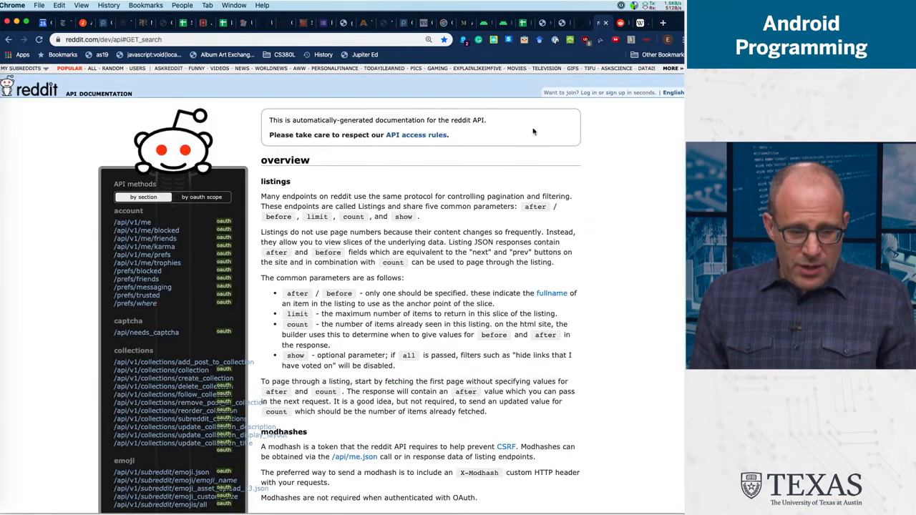
mouse_move(356, 109)
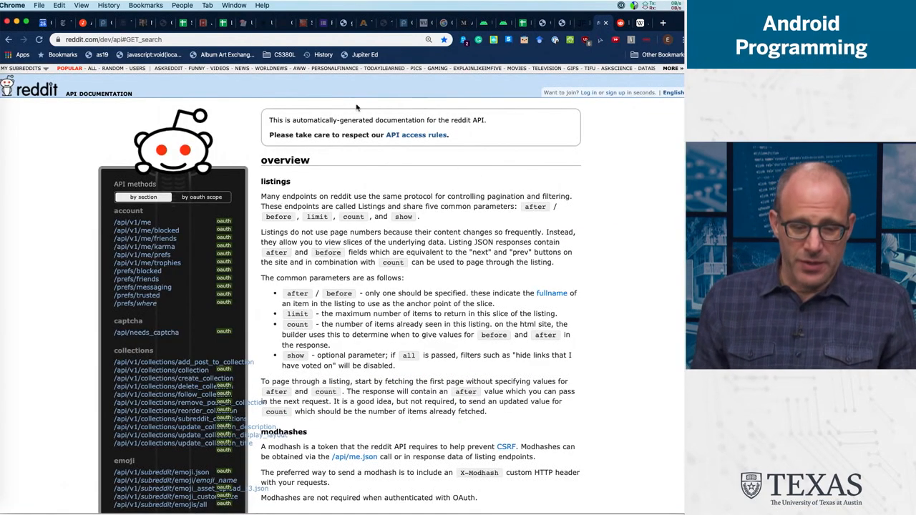
scroll("down", 3)
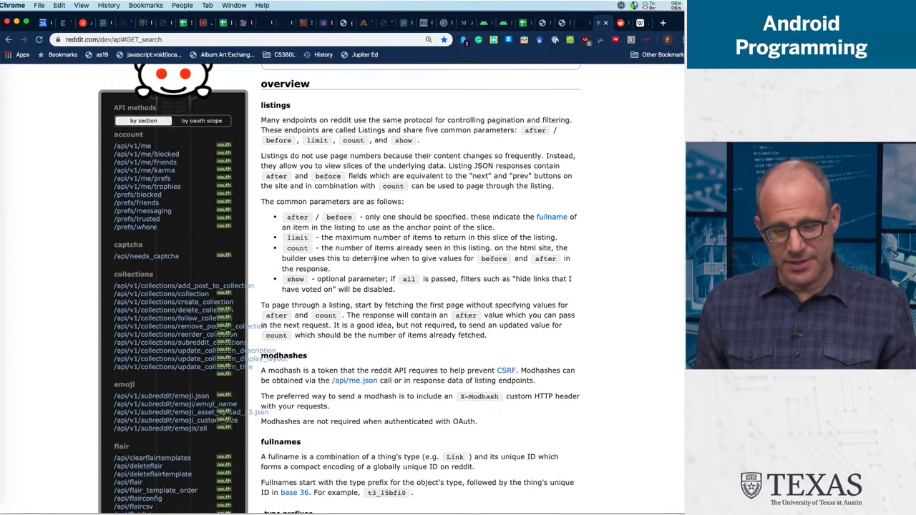
scroll("down", 3)
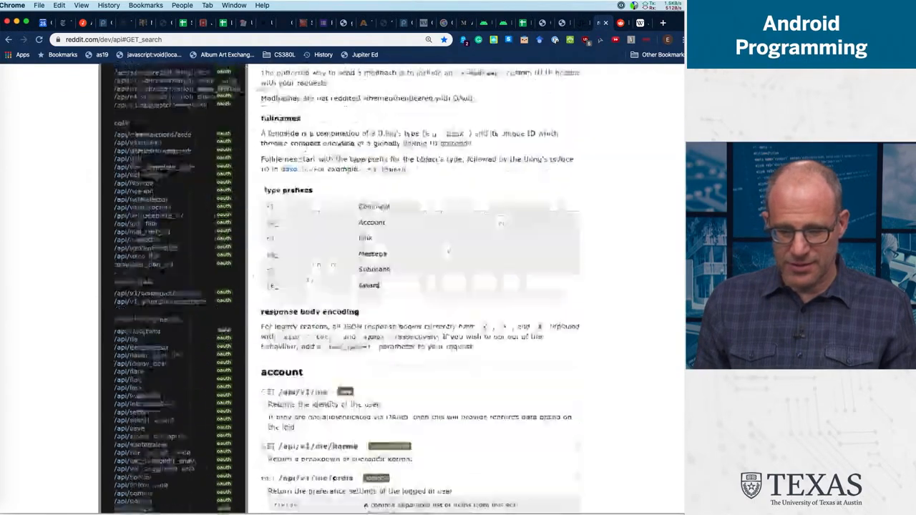
scroll("down", 3)
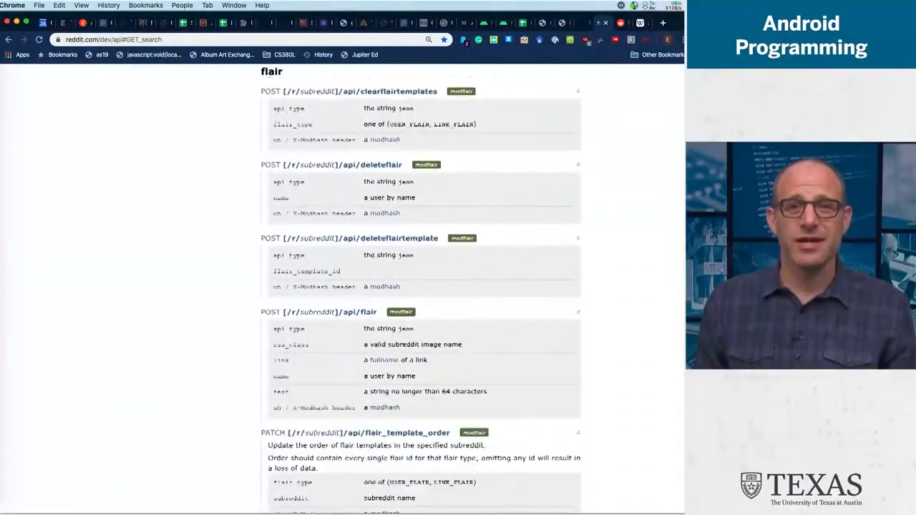
scroll("down", 3)
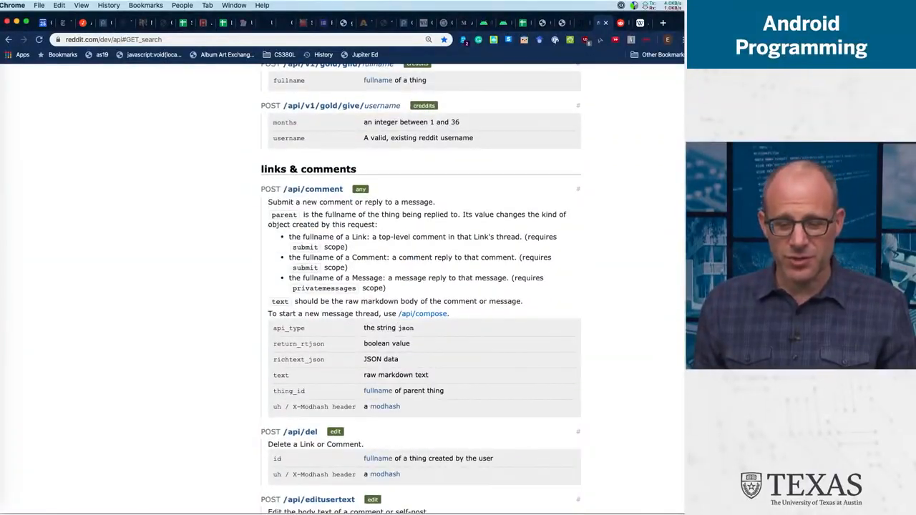
scroll("down", 3)
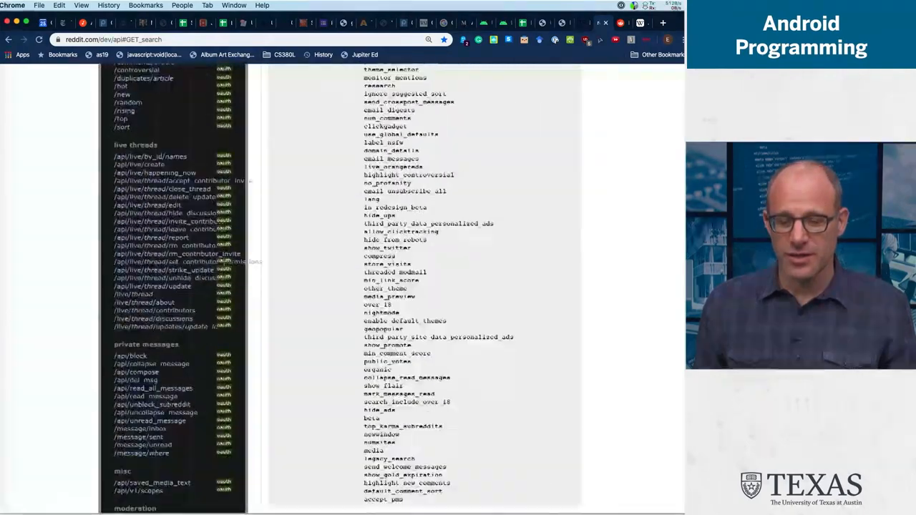
scroll("up", 3)
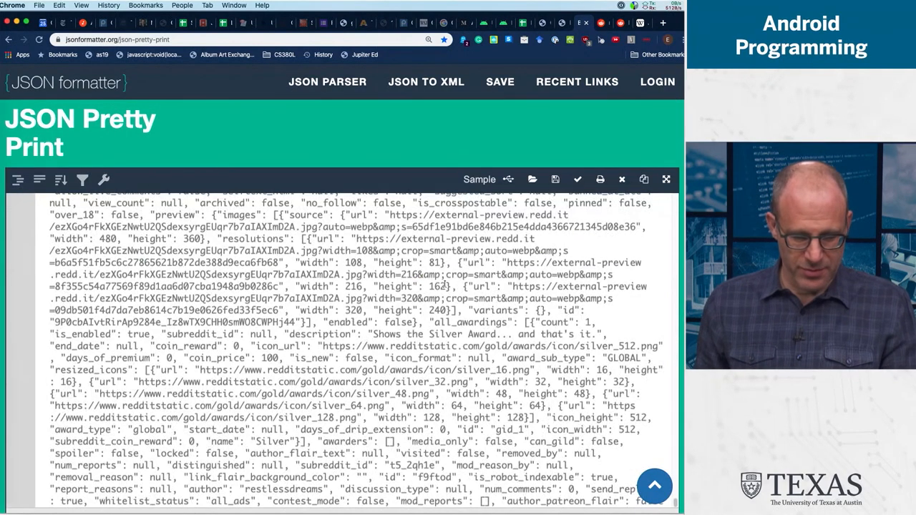
Make Pretty on the pasted Reddit JSON so it shows indented, starting with "kind": "Listing".
scroll("down", 3)
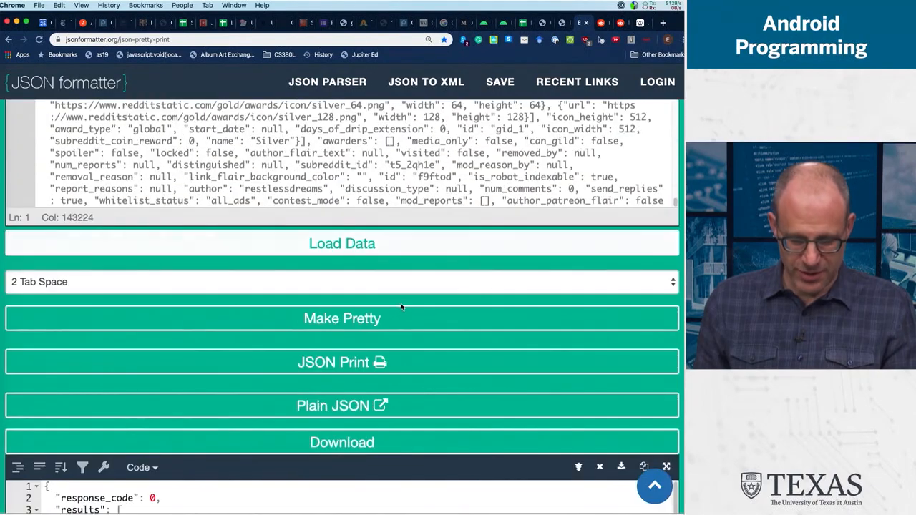
left_click(341, 317)
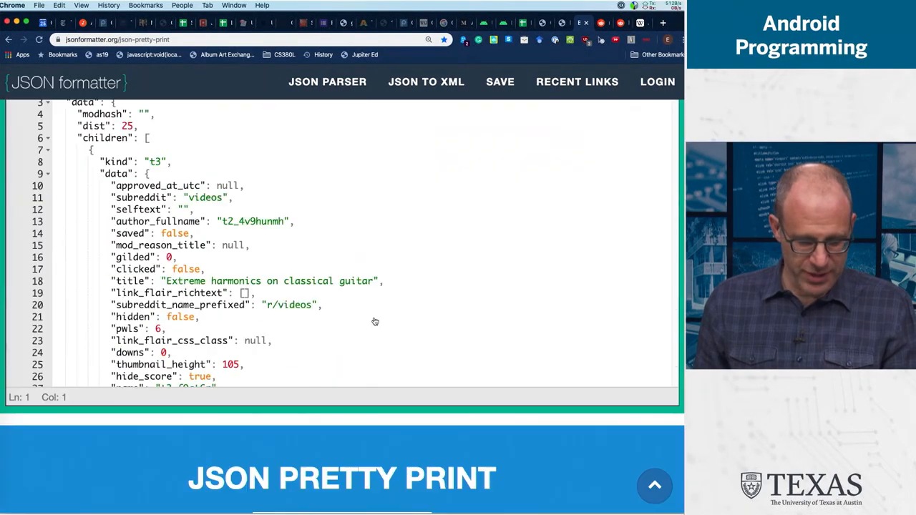
scroll("up", 3)
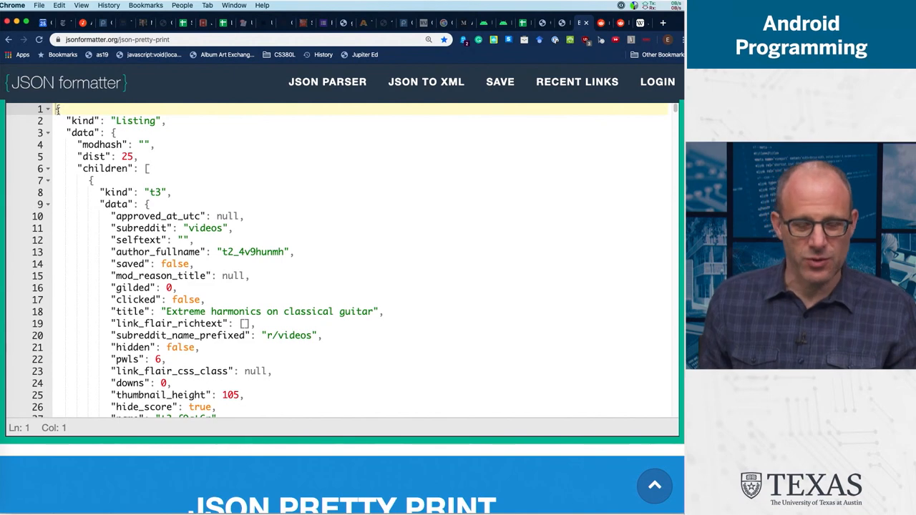
scroll("down", 3)
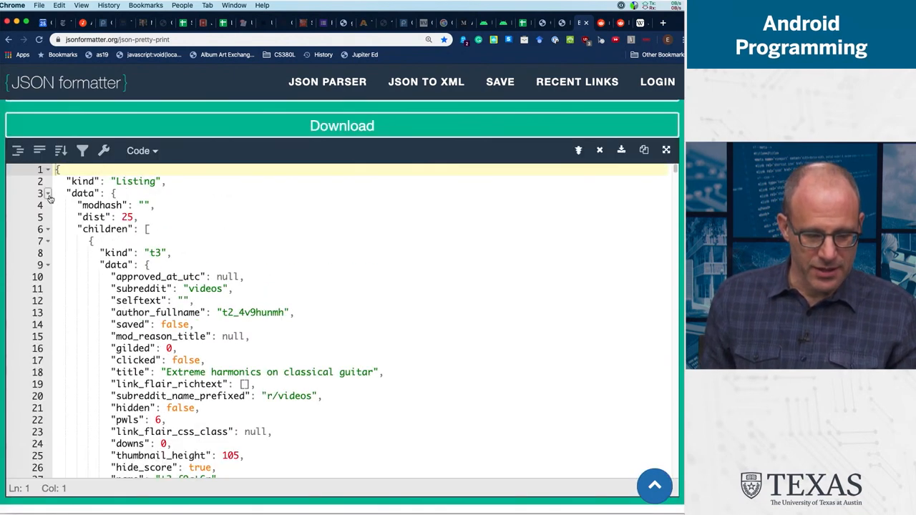
Fold and unfold the data object, then fold the children array to expose after and before.
left_click(47, 193)
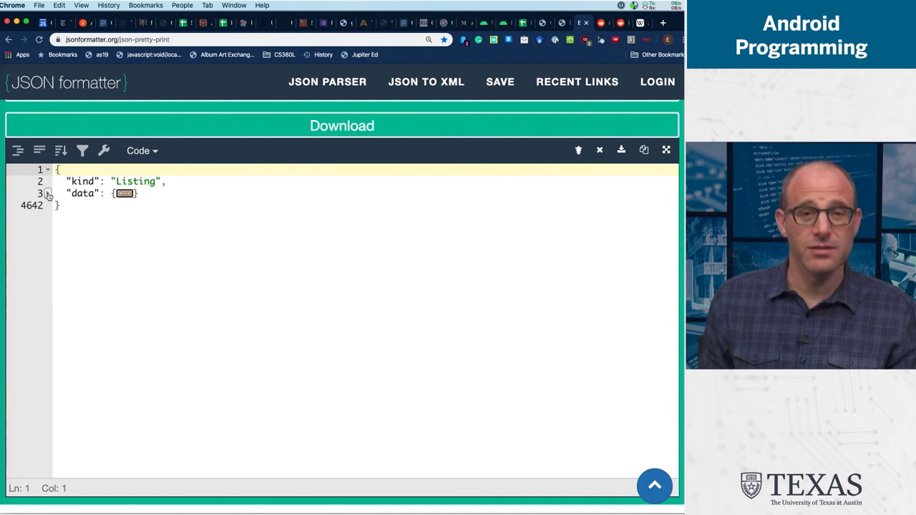
left_click(48, 193)
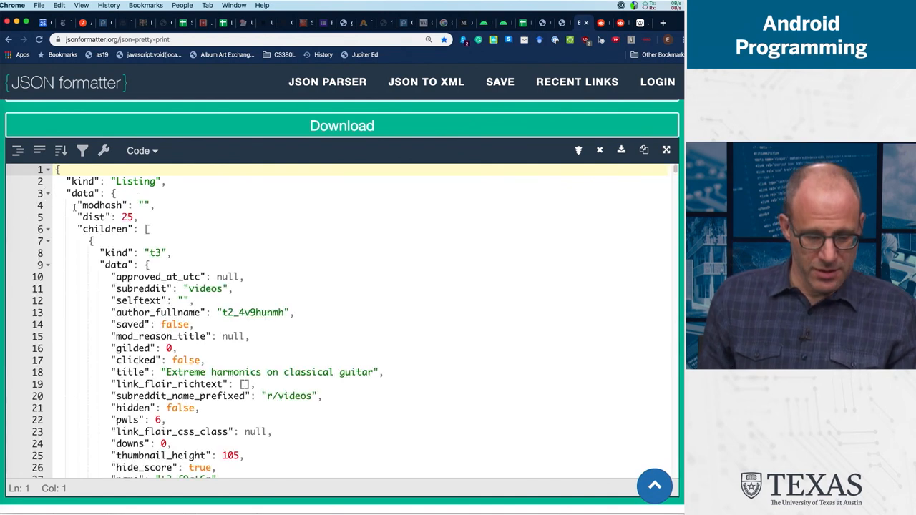
left_click(47, 229)
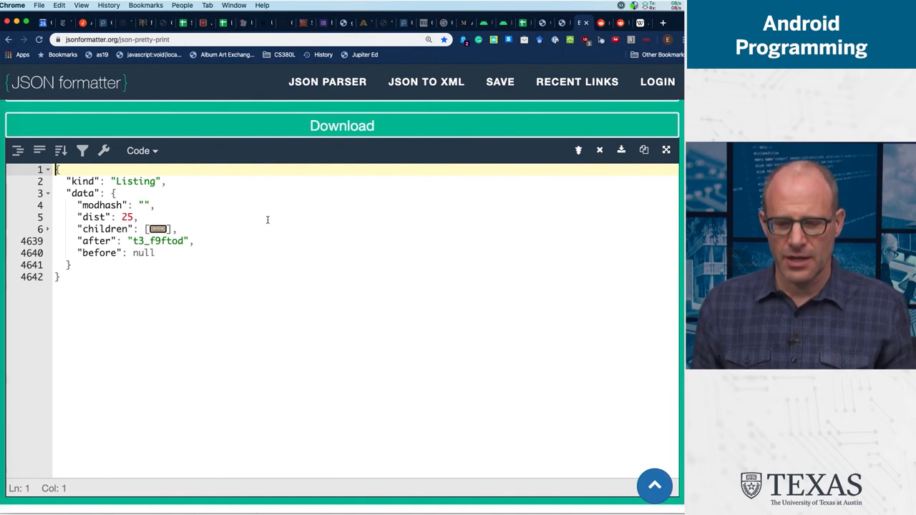
mouse_move(271, 79)
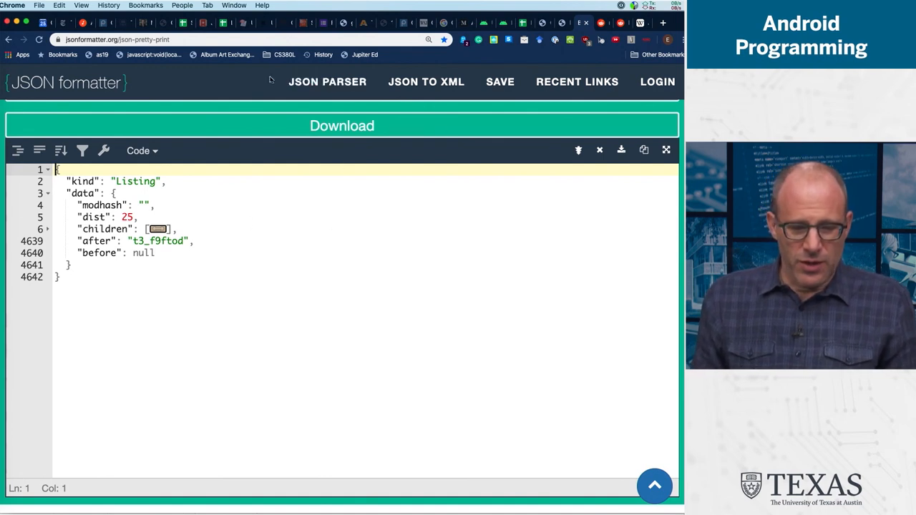
mouse_move(267, 194)
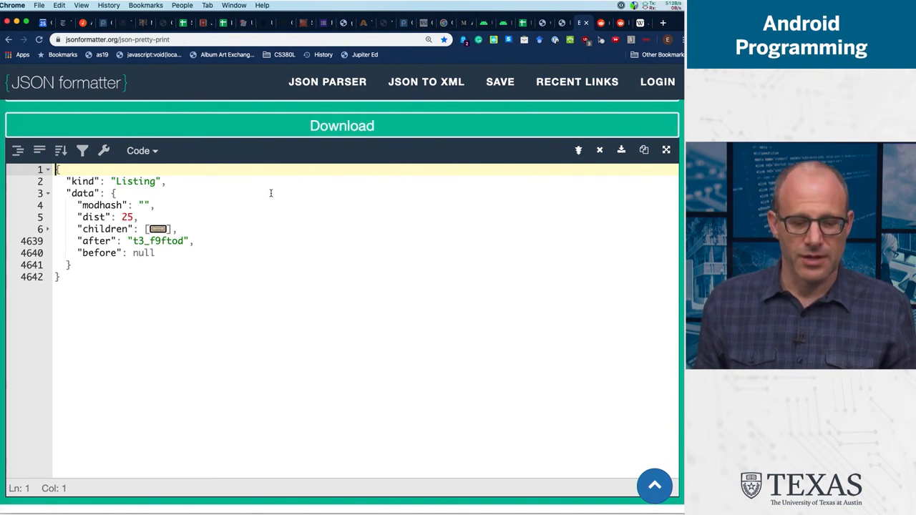
mouse_move(405, 214)
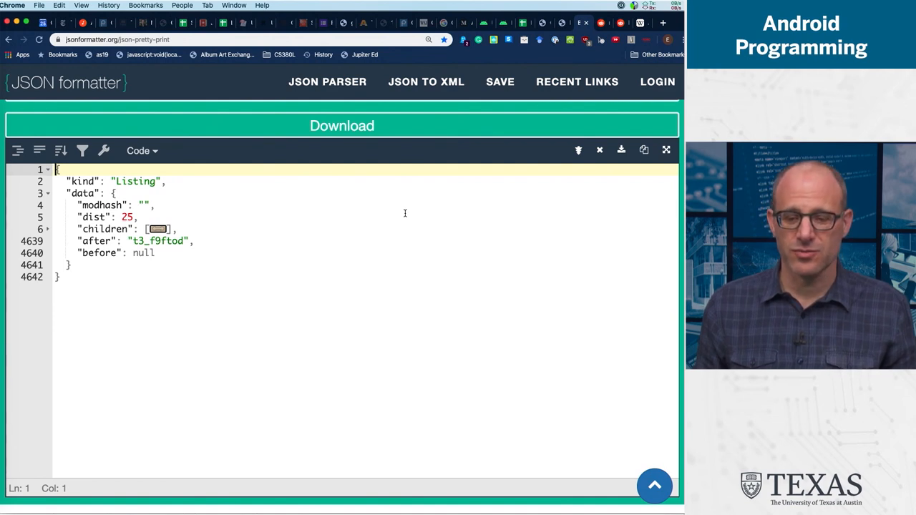
mouse_move(413, 217)
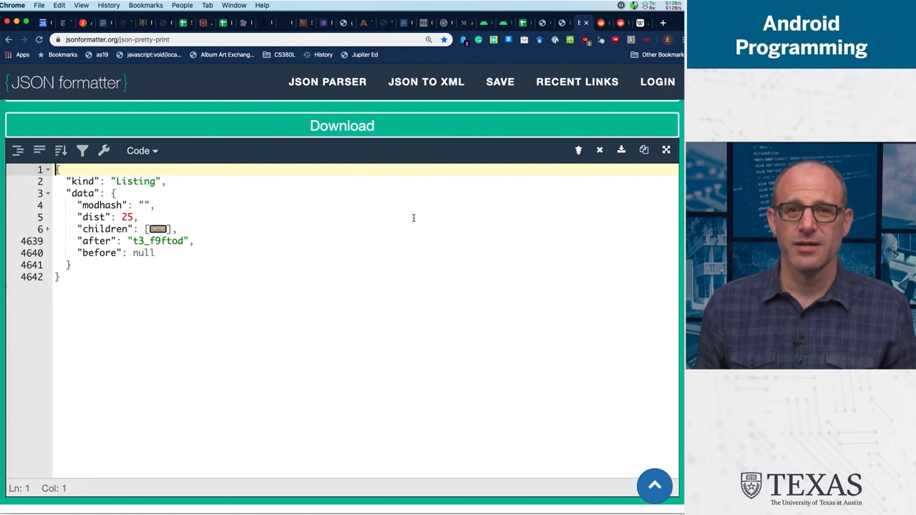